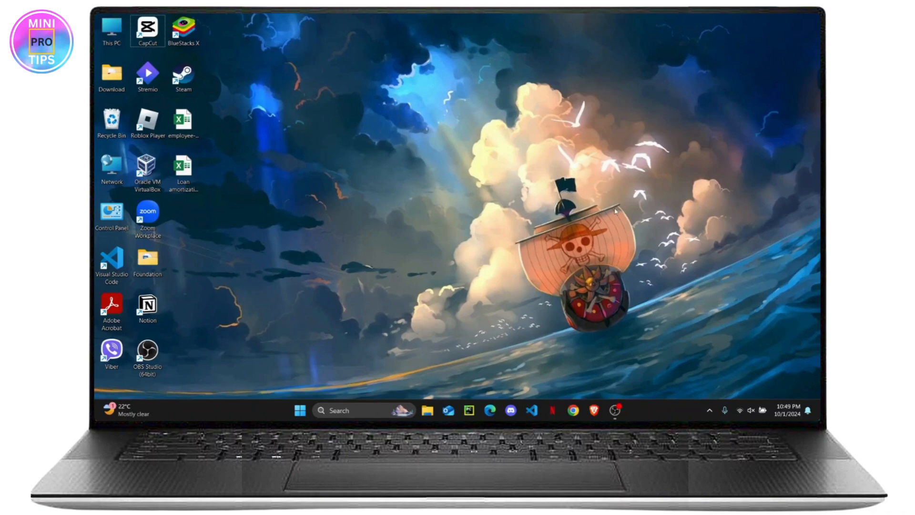
mouse_move(786, 118)
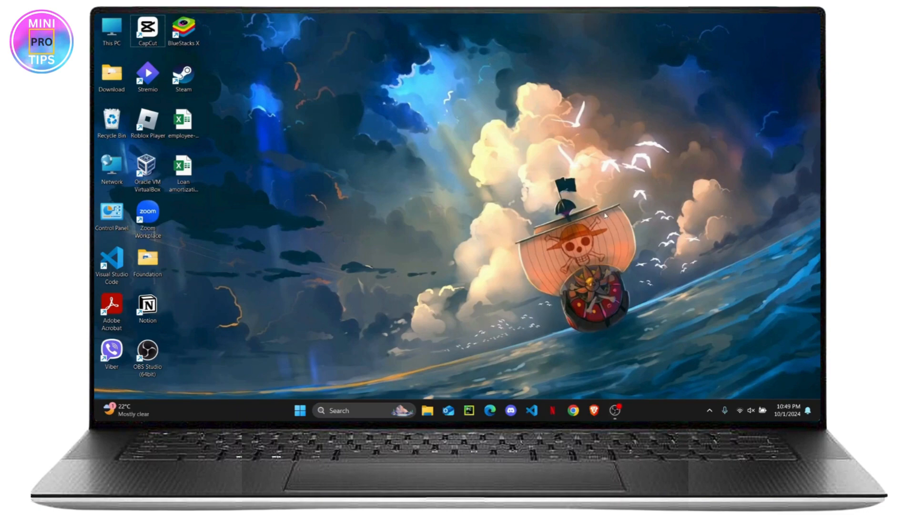
mouse_move(444, 369)
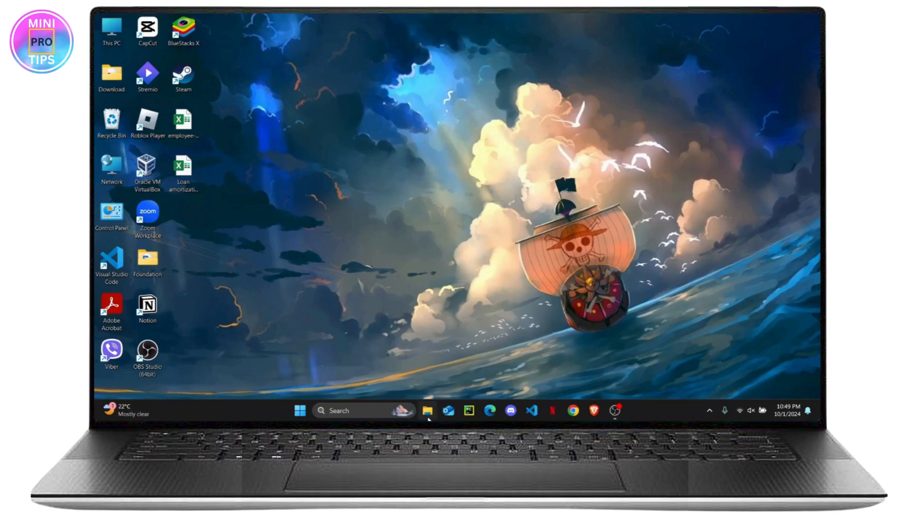
- Look through Documents in File Explorer, then start receiving a file via the Bluetooth tray icon
click(427, 411)
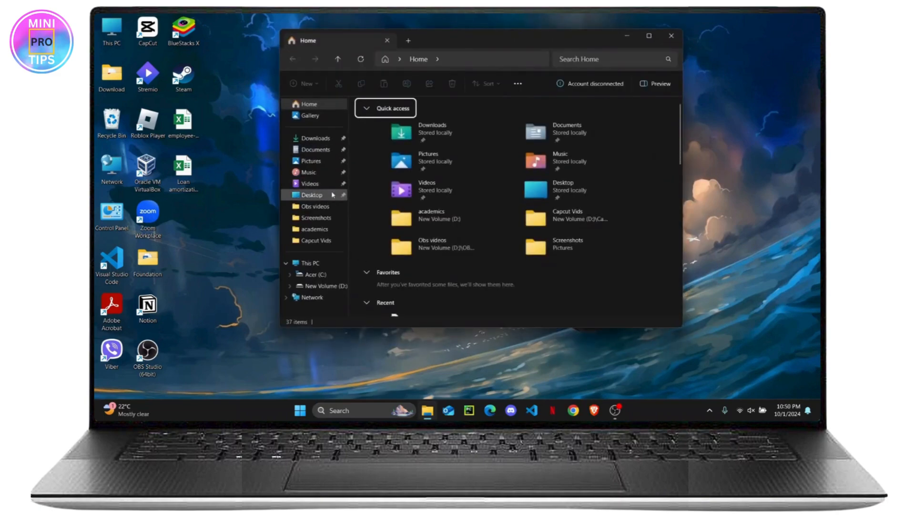
click(315, 149)
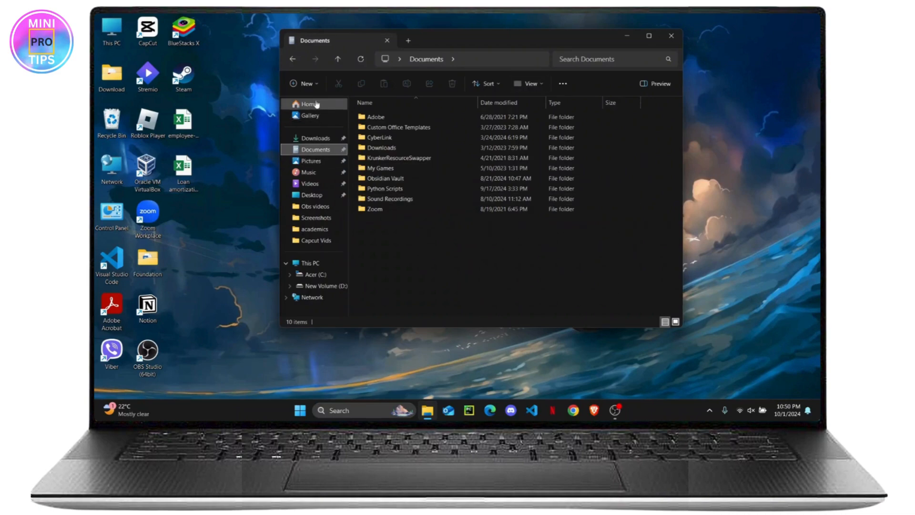
click(310, 103)
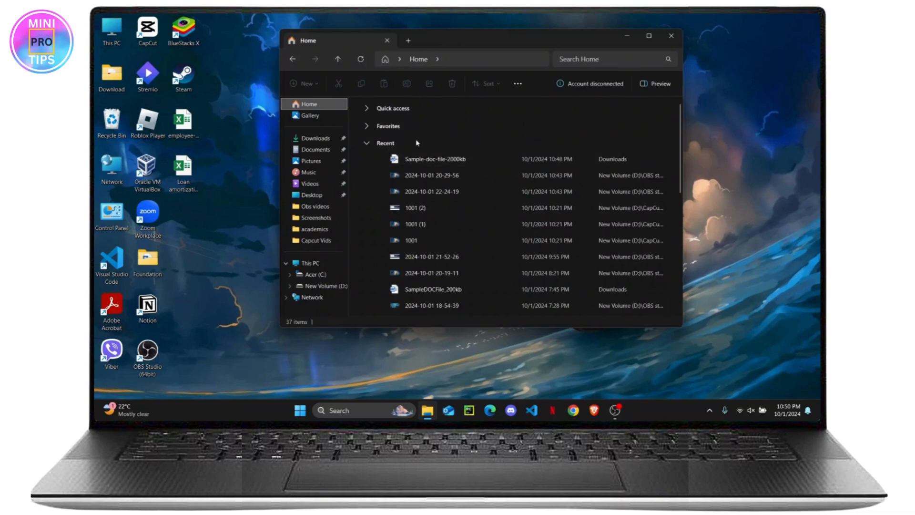
mouse_move(574, 257)
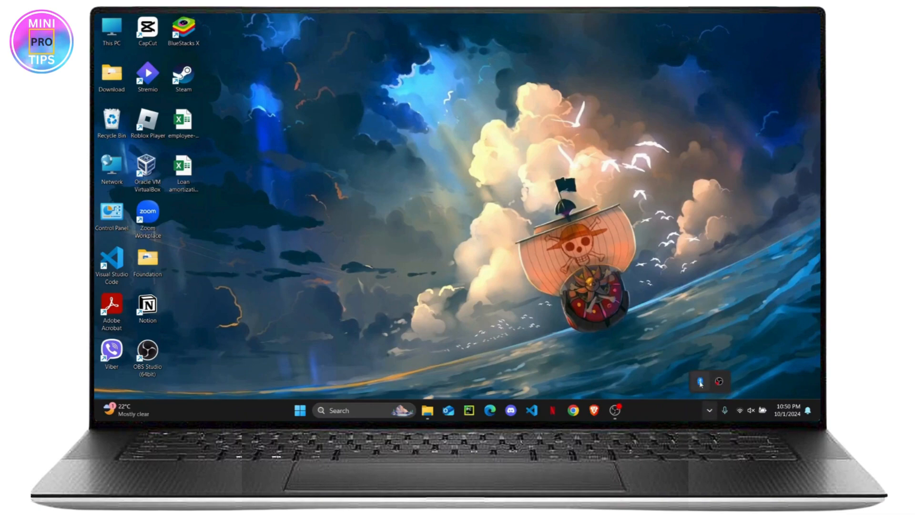
right_click(699, 382)
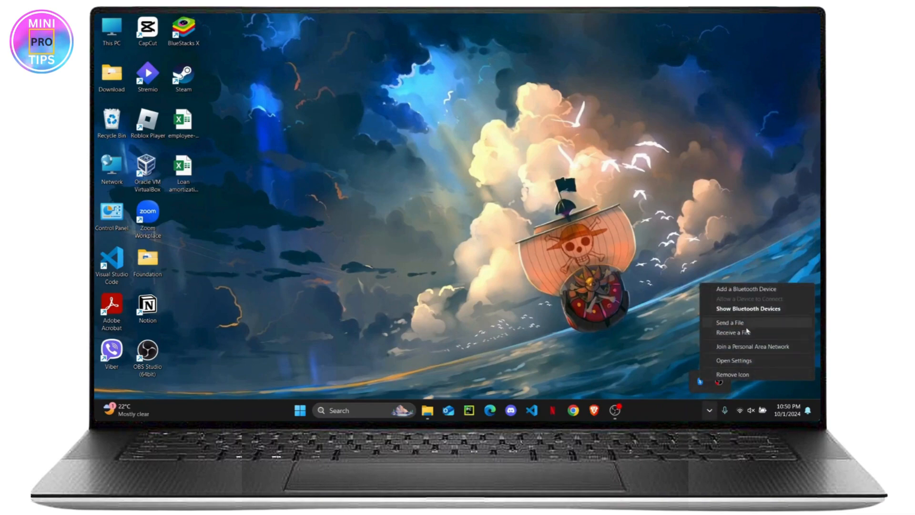
click(733, 333)
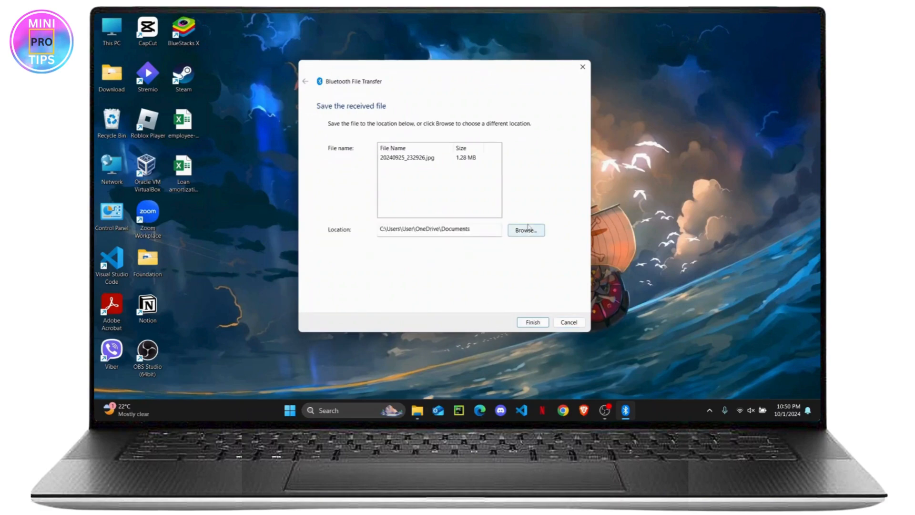
- Change the save location to Desktop and finish saving 20240925_232926.jpg
click(524, 230)
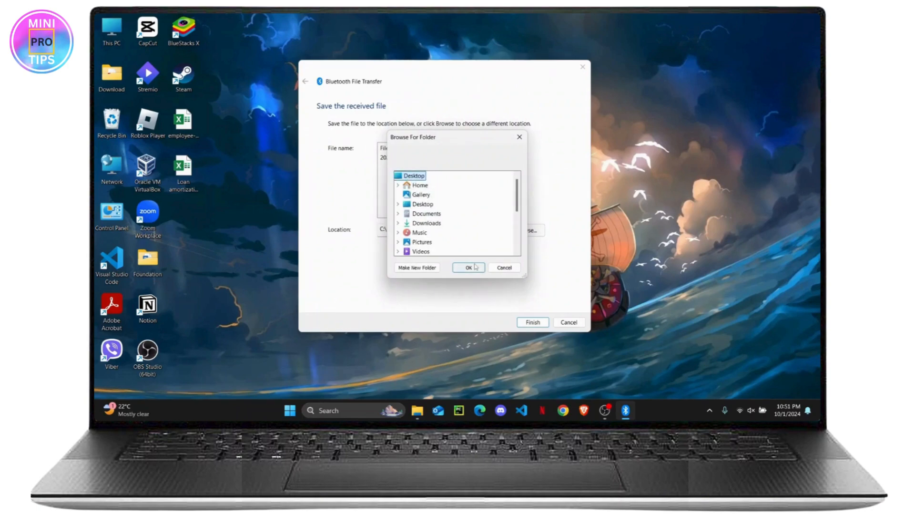
click(467, 268)
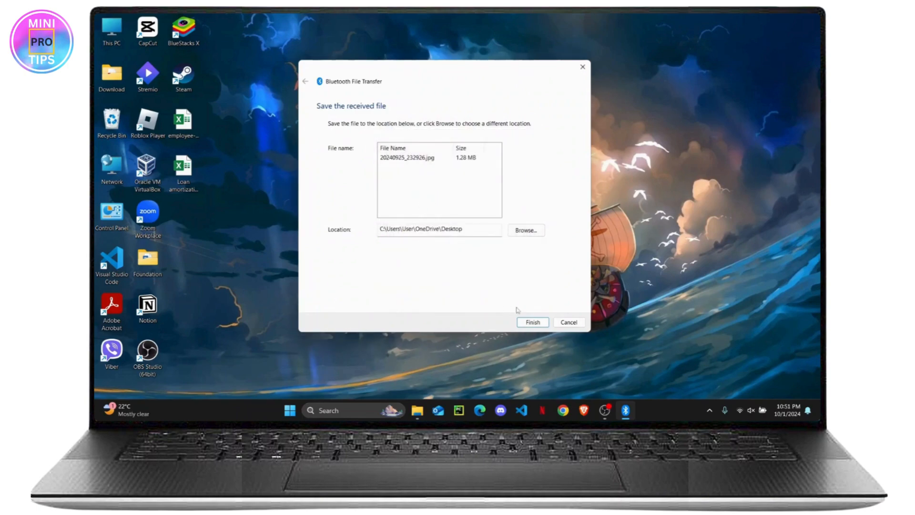
mouse_move(532, 322)
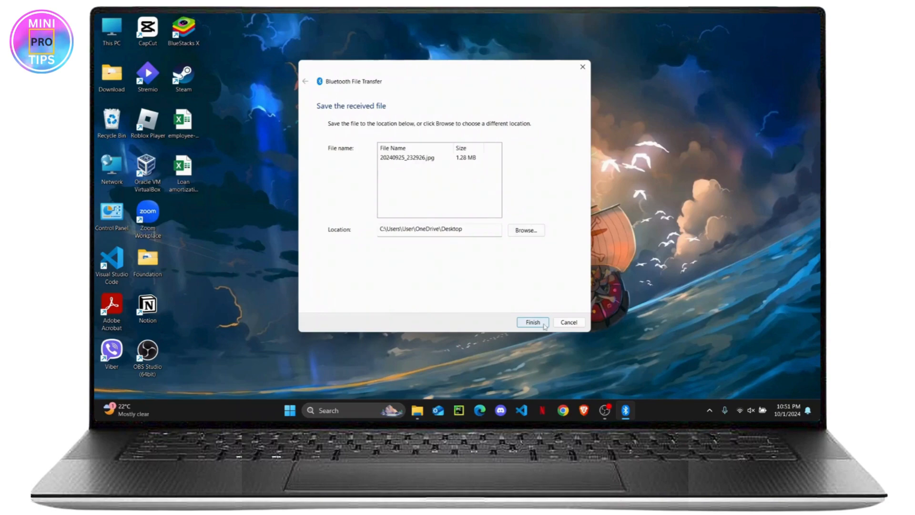
click(533, 322)
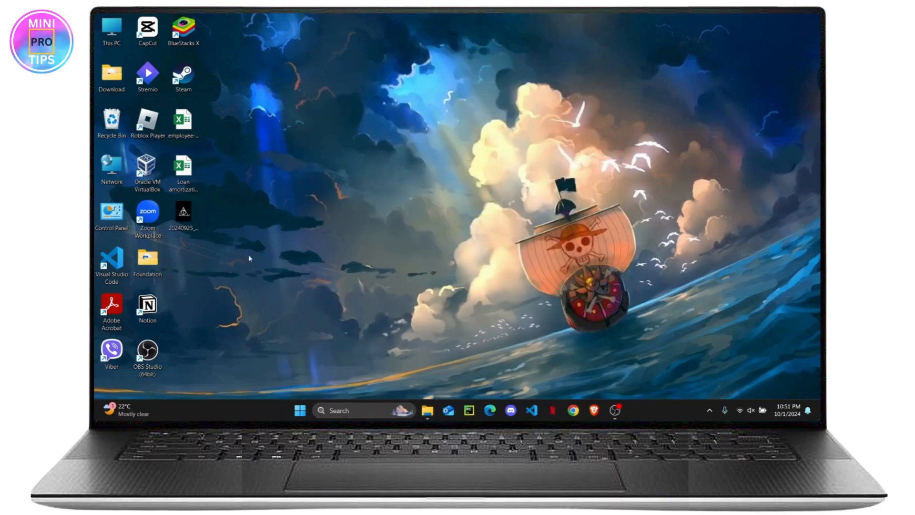
click(183, 216)
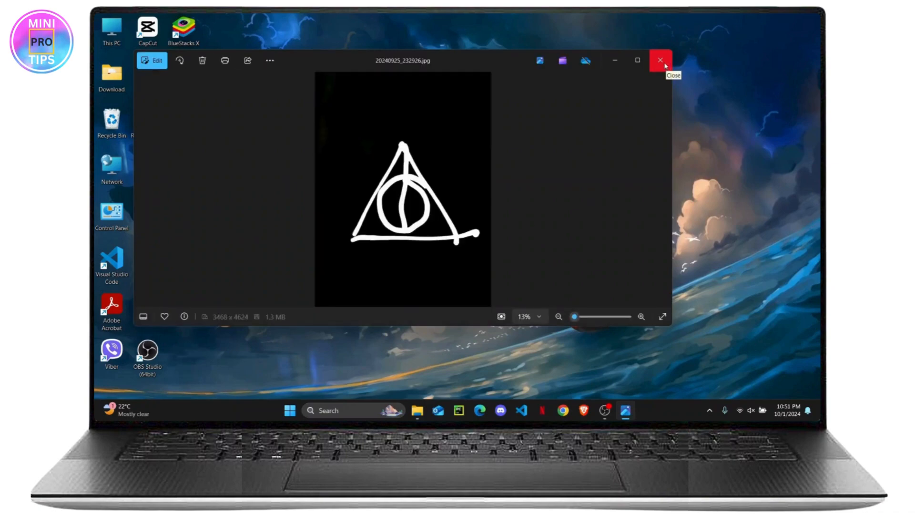
mouse_move(684, 102)
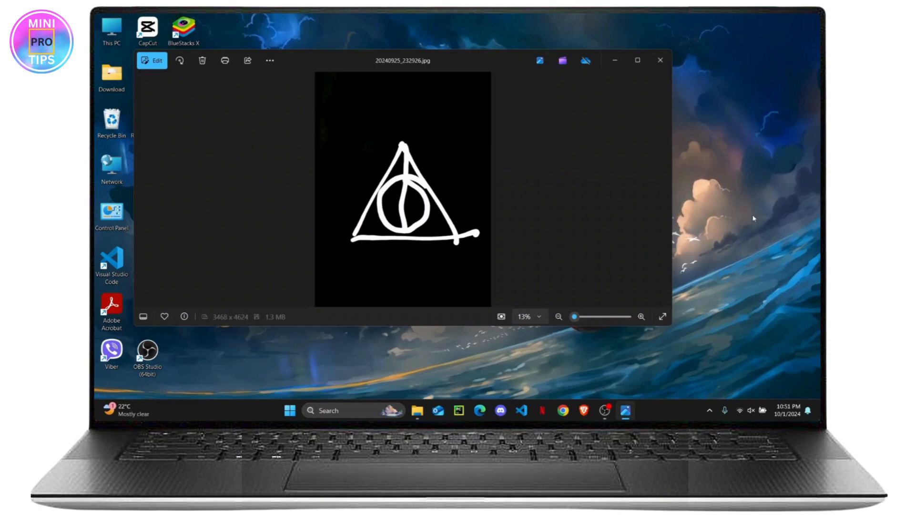
mouse_move(638, 60)
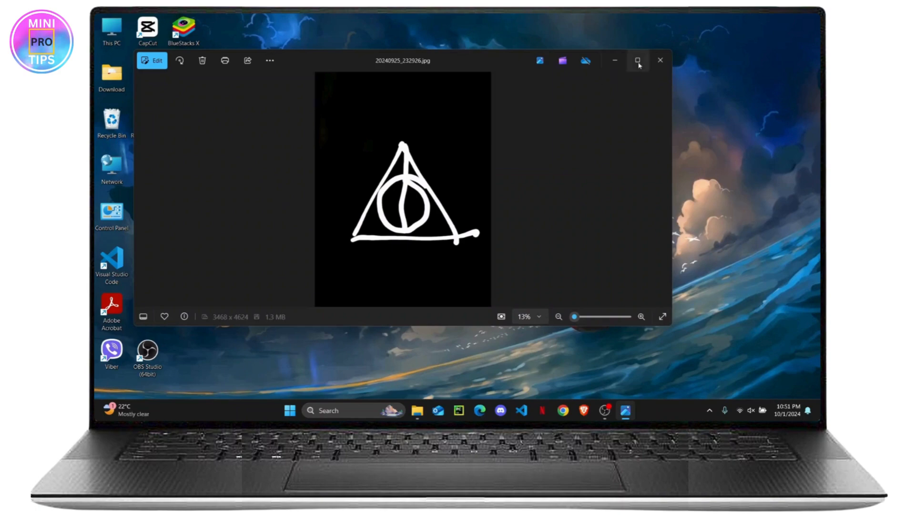
click(660, 60)
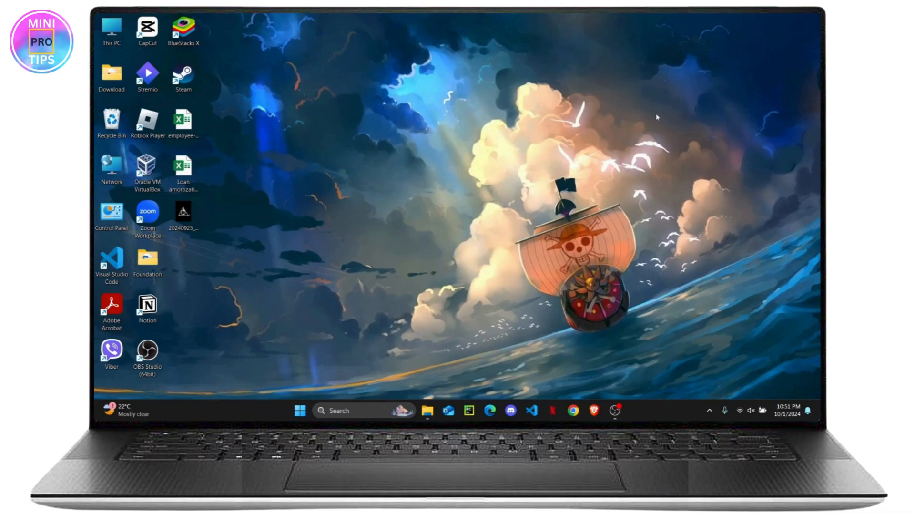
mouse_move(370, 193)
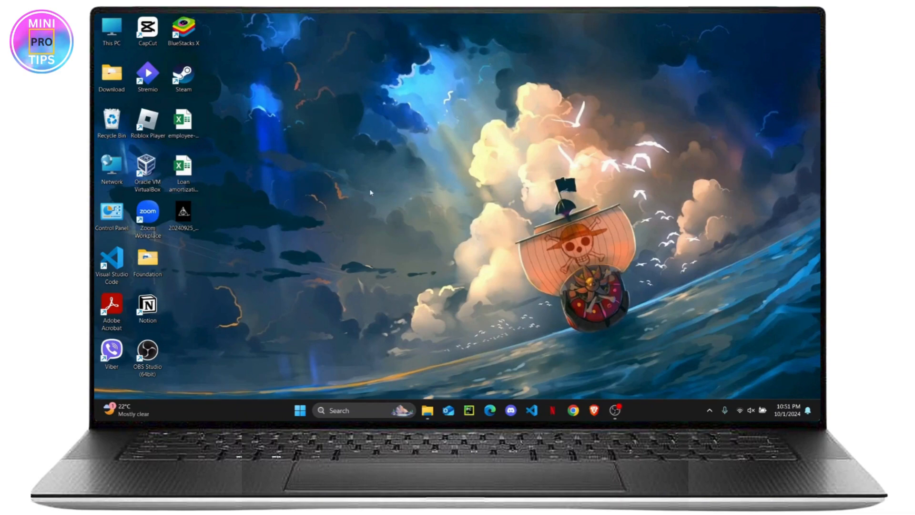